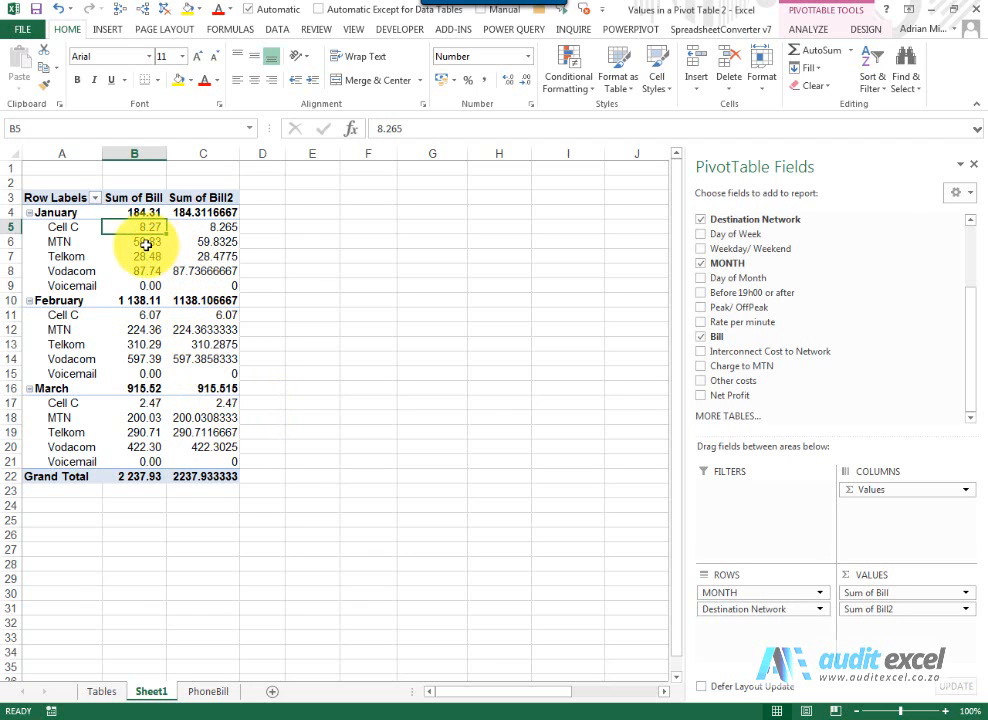
mouse_move(137, 227)
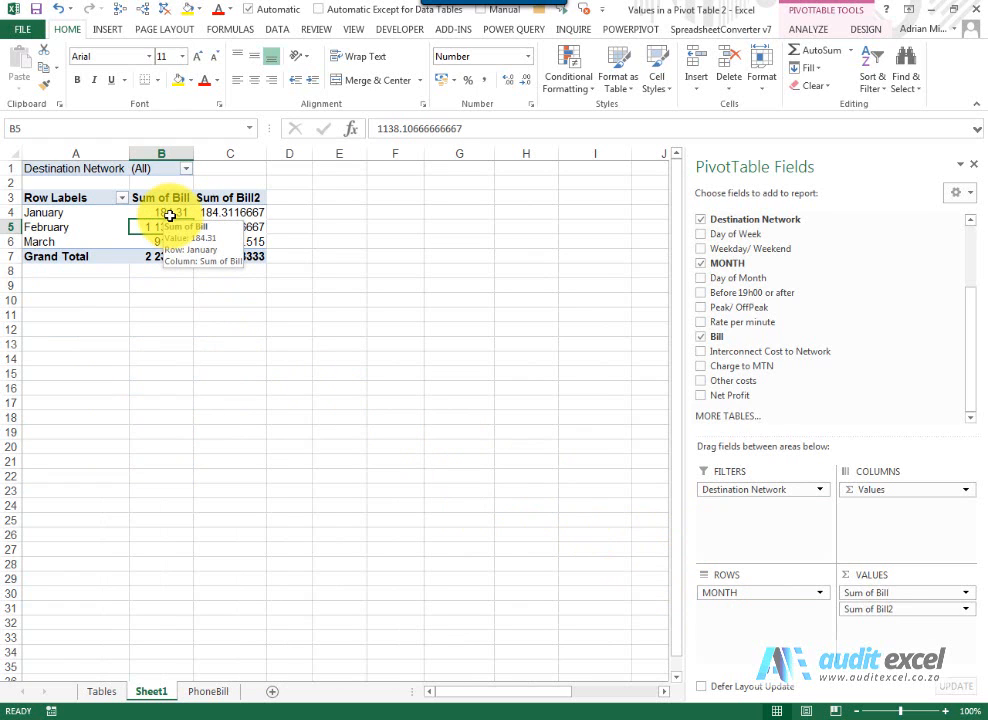
- Show Sum of Bill as Difference From the previous MONTH item
right_click(165, 212)
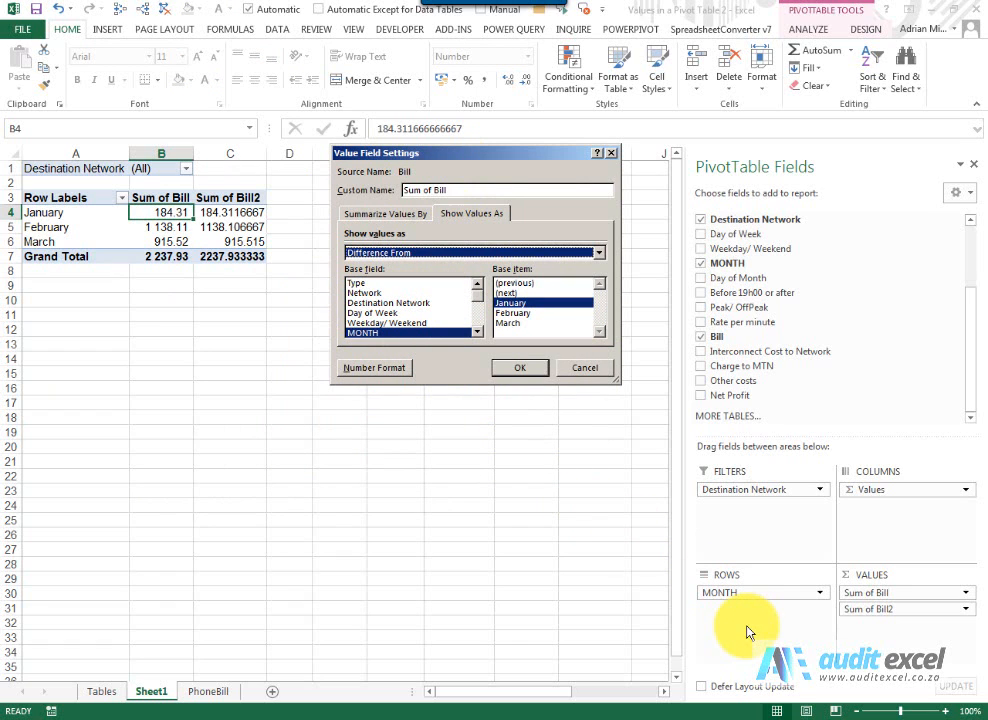
mouse_move(743, 616)
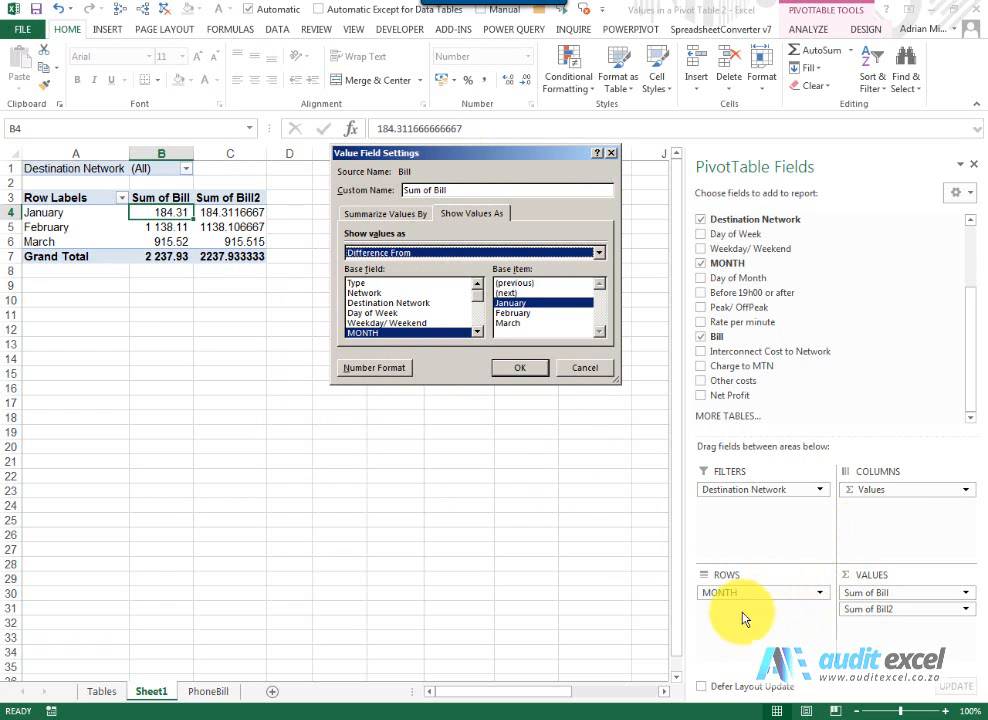
mouse_move(464, 408)
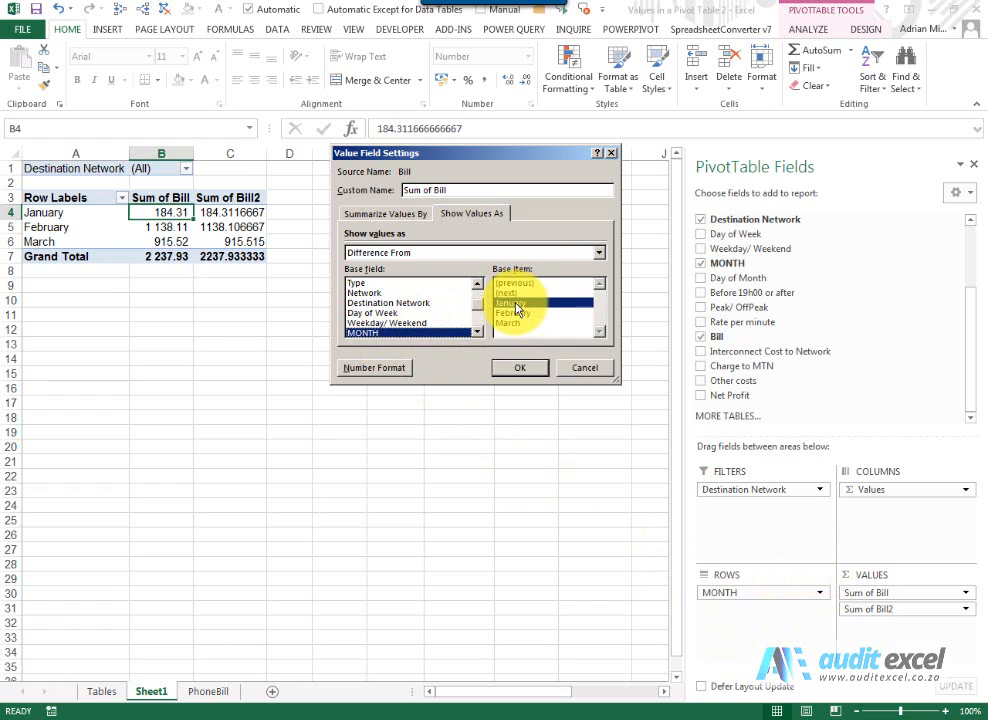
click(515, 292)
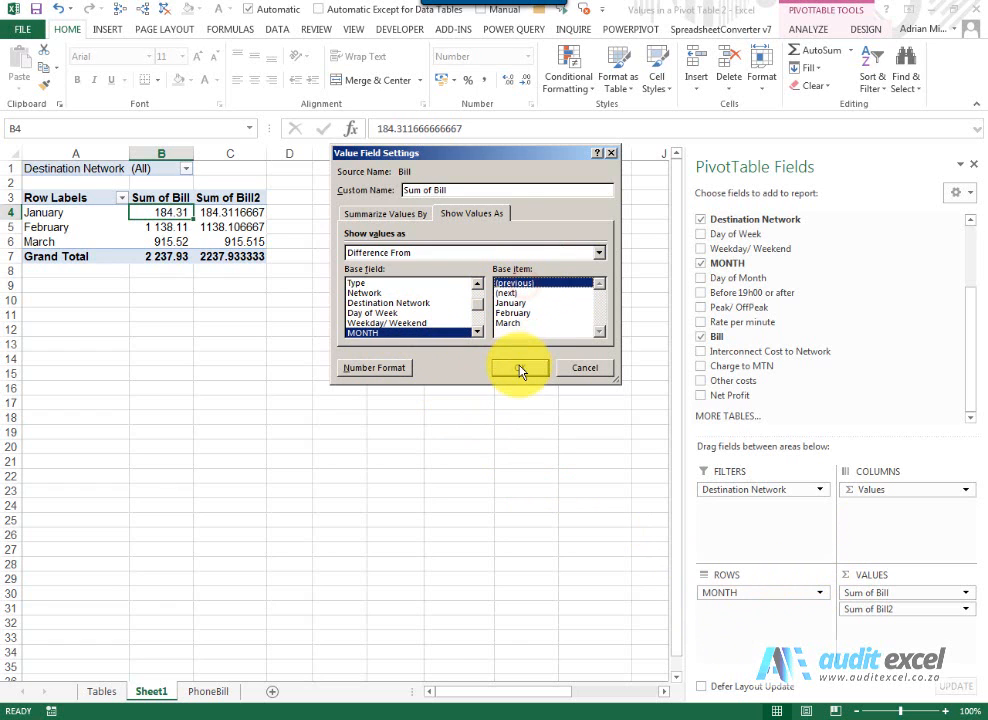
click(518, 367)
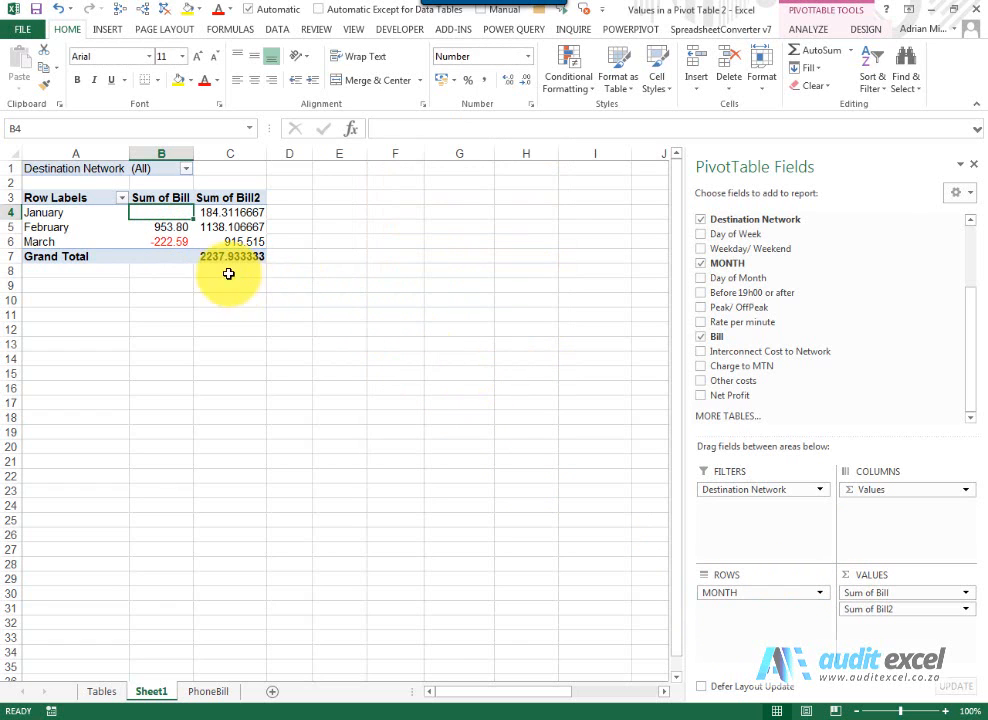
mouse_move(168, 212)
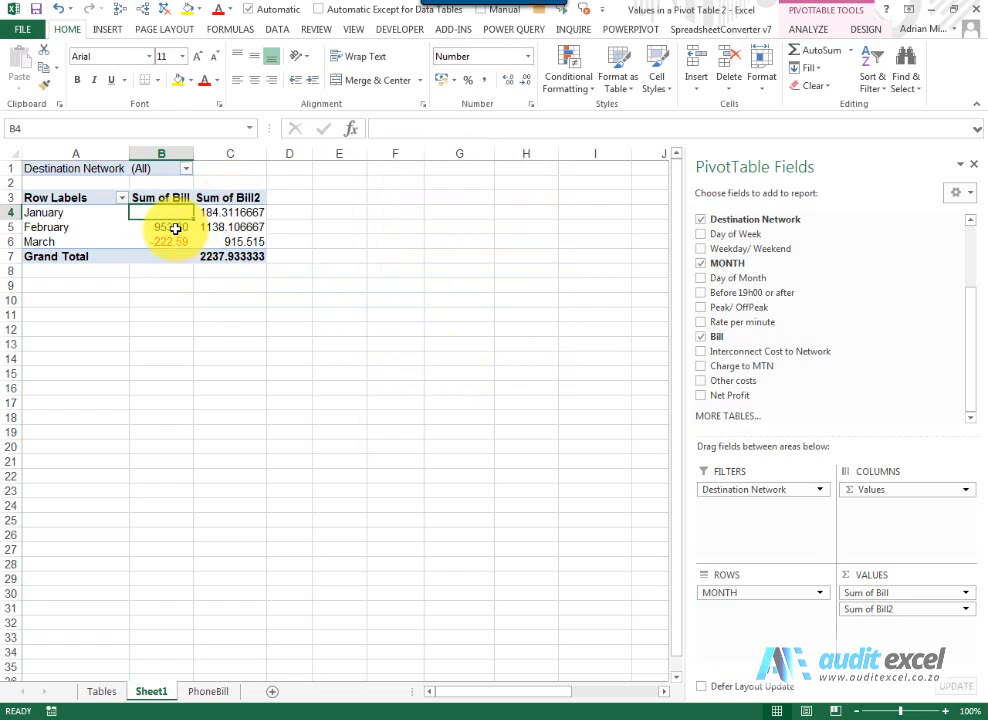
- Check the February and March differences, then bring up the Sum of Bill options
click(168, 227)
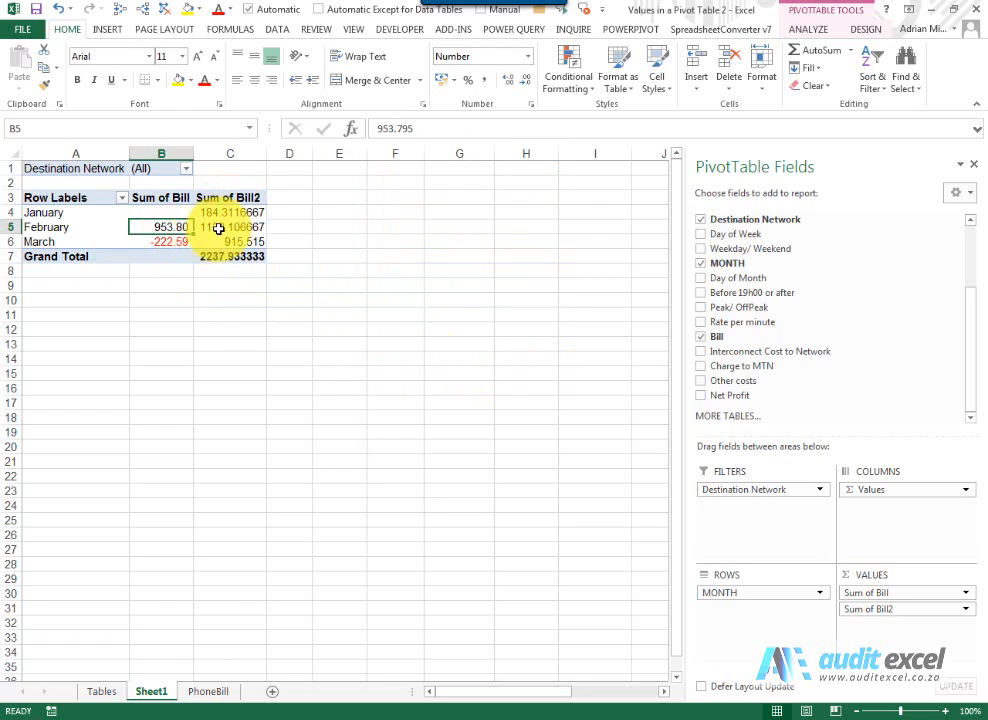
mouse_move(265, 212)
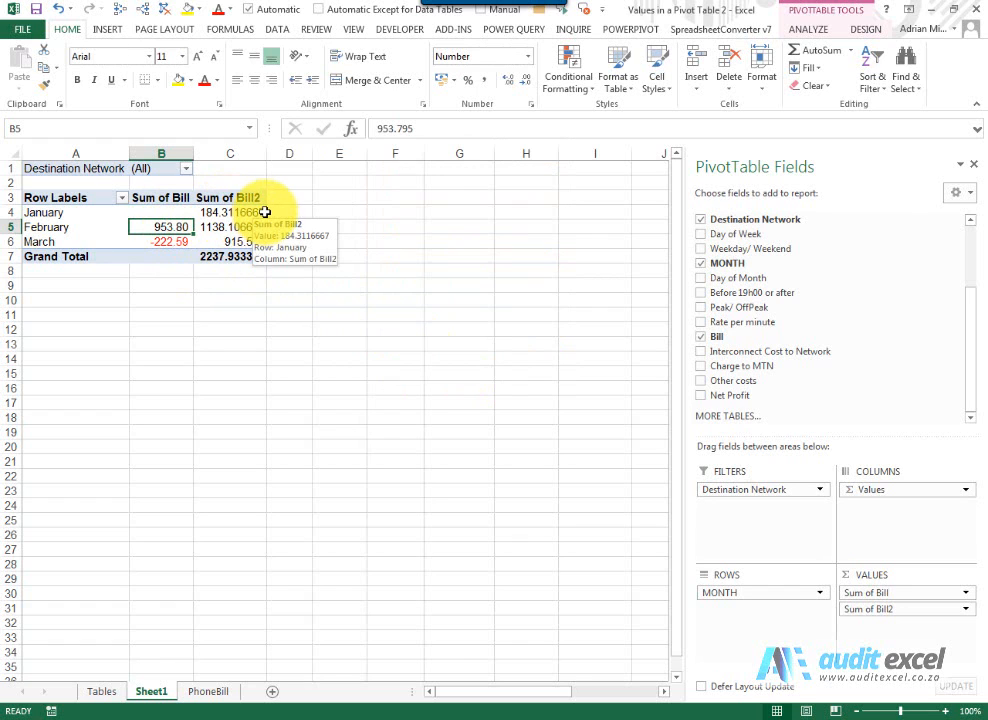
mouse_move(242, 205)
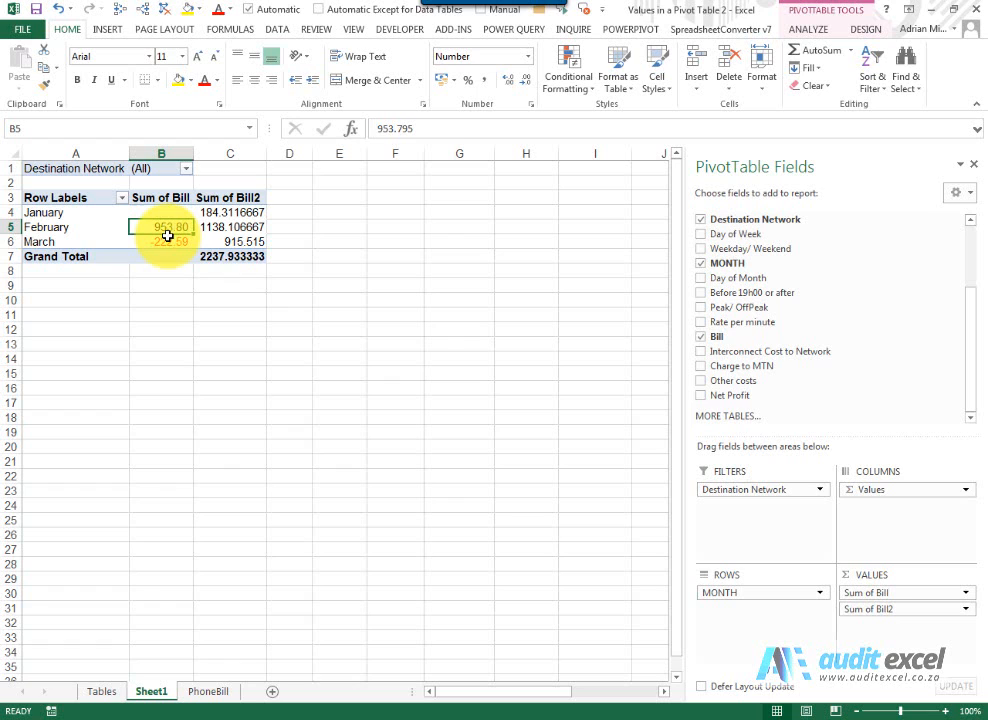
click(165, 241)
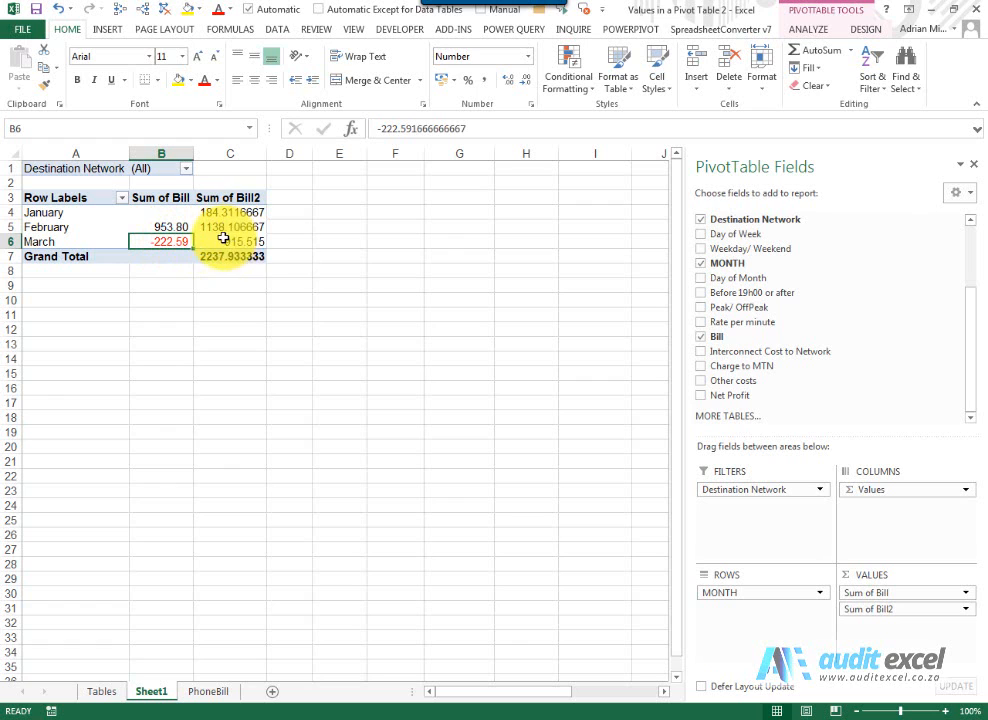
mouse_move(215, 240)
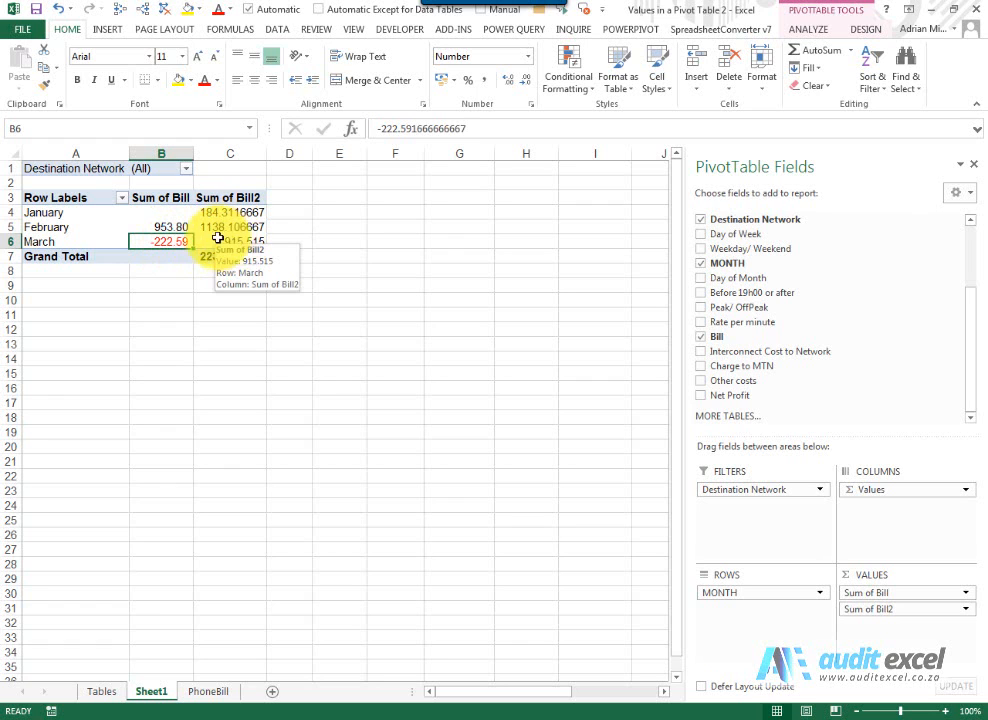
right_click(160, 212)
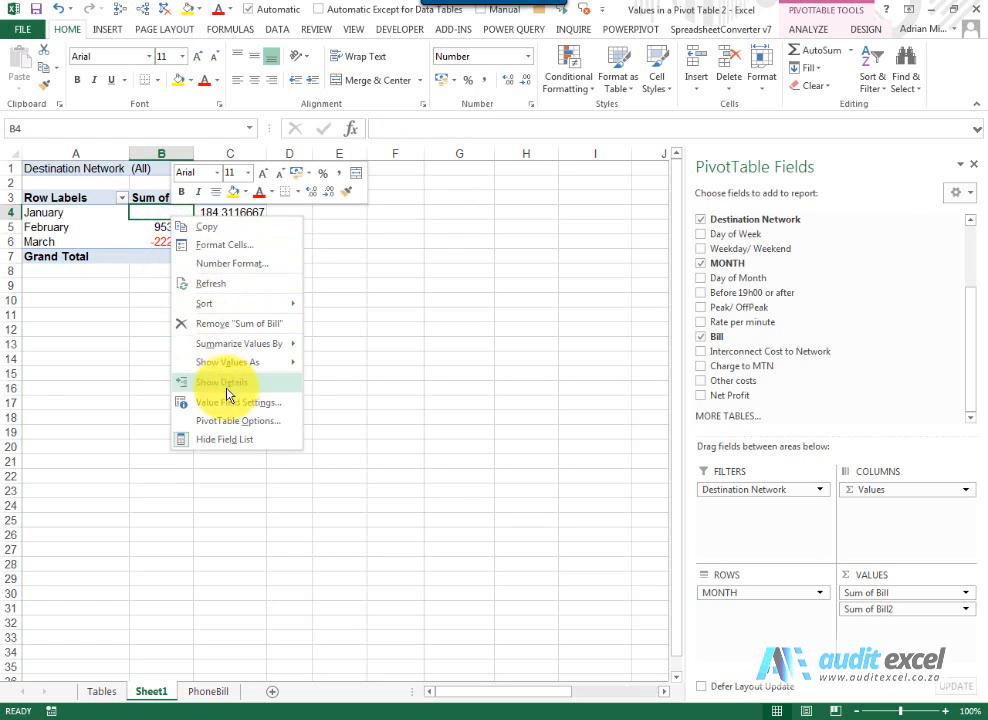
- Change Sum of Bill's Difference From base item to February in Value Field Settings
click(238, 402)
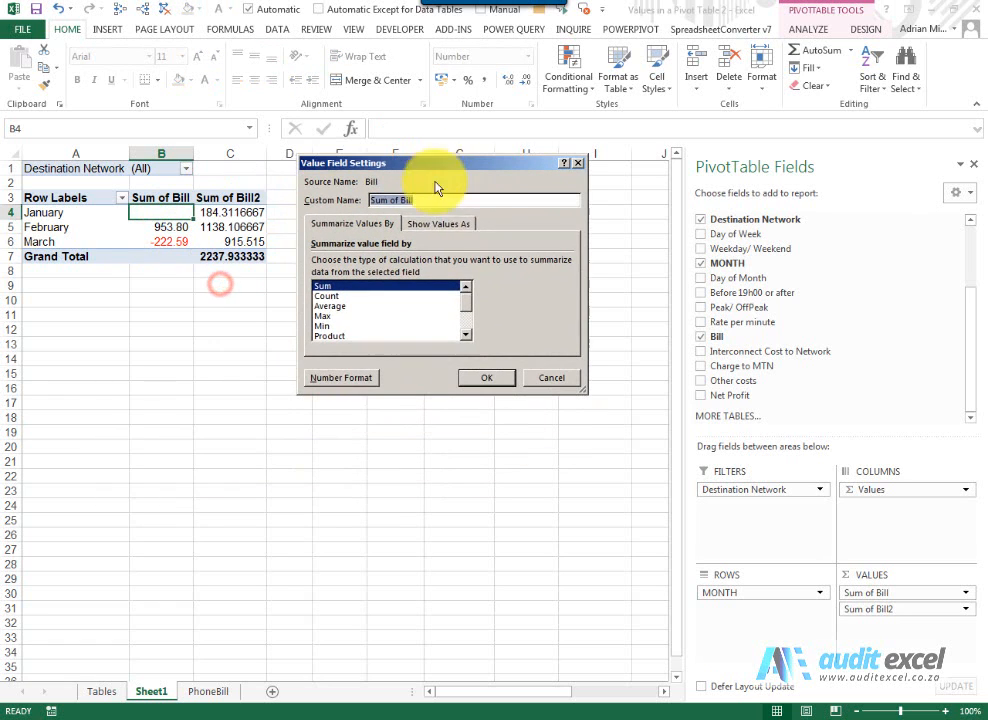
click(438, 223)
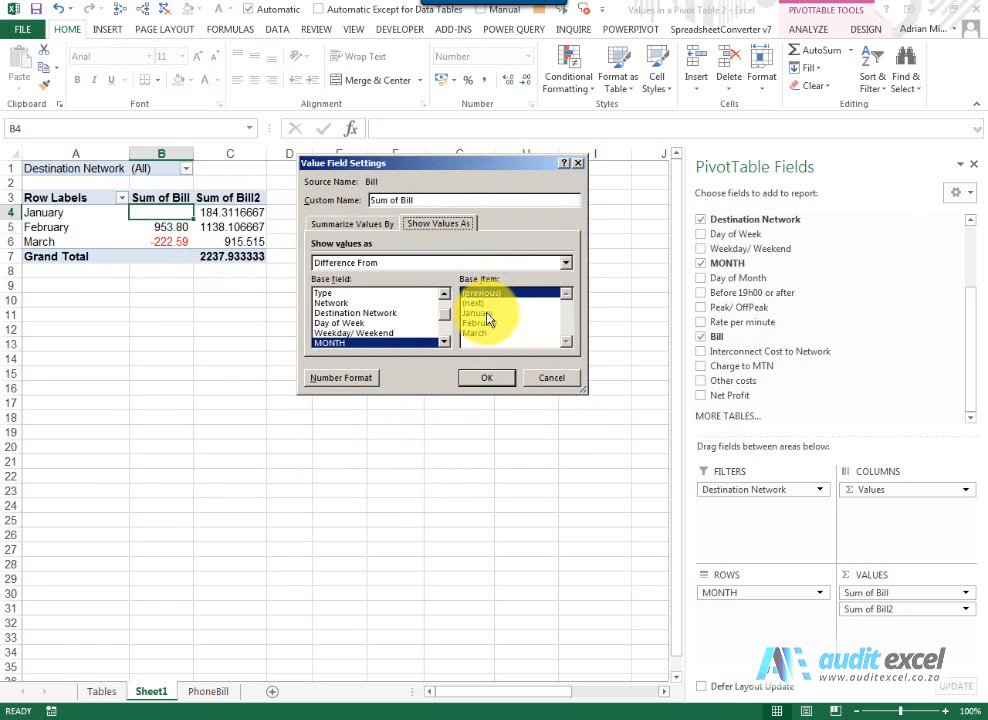
click(480, 322)
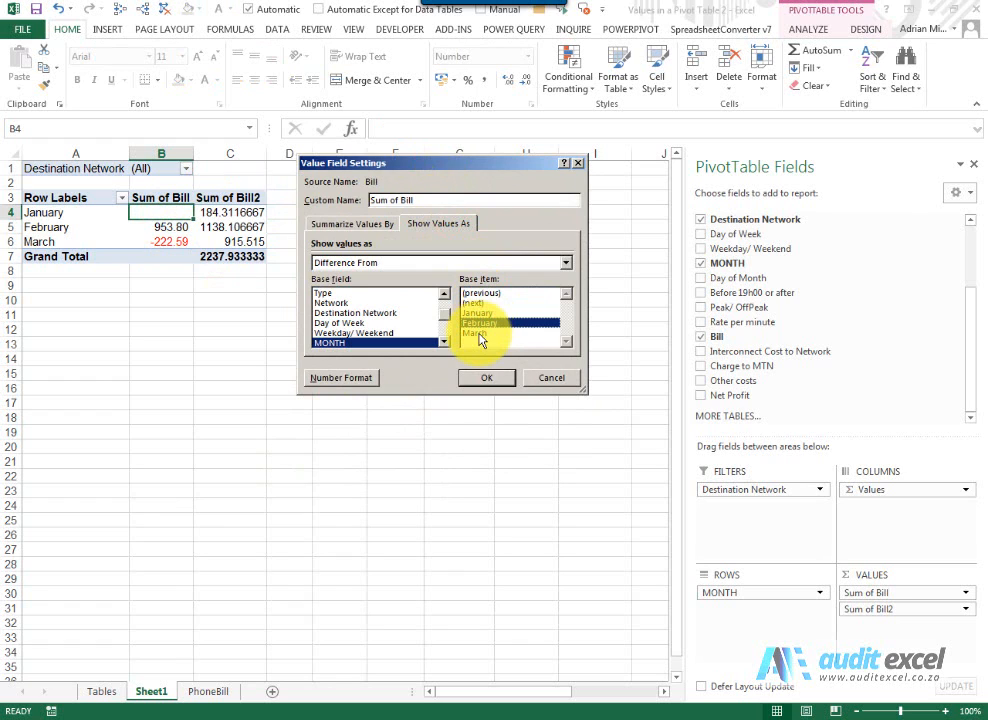
click(486, 377)
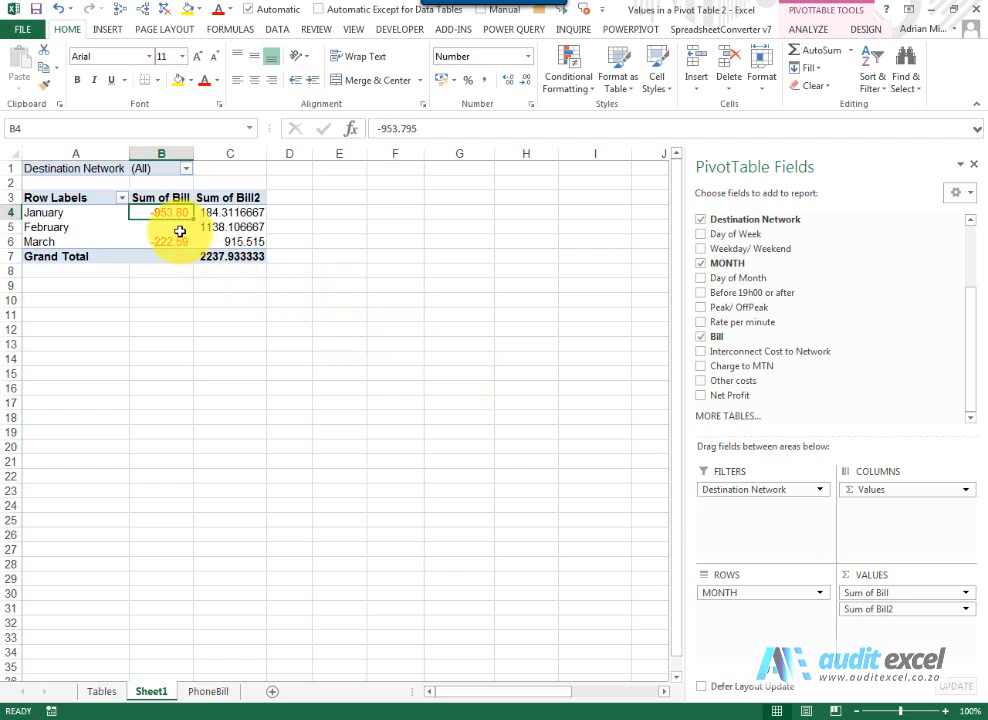
click(168, 227)
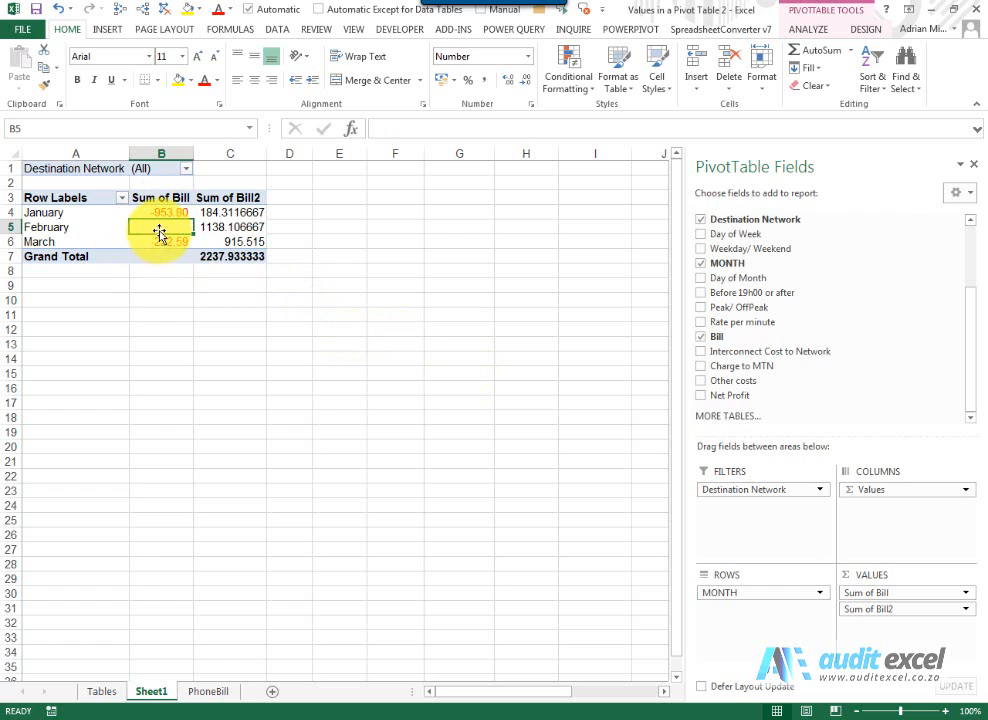
mouse_move(162, 226)
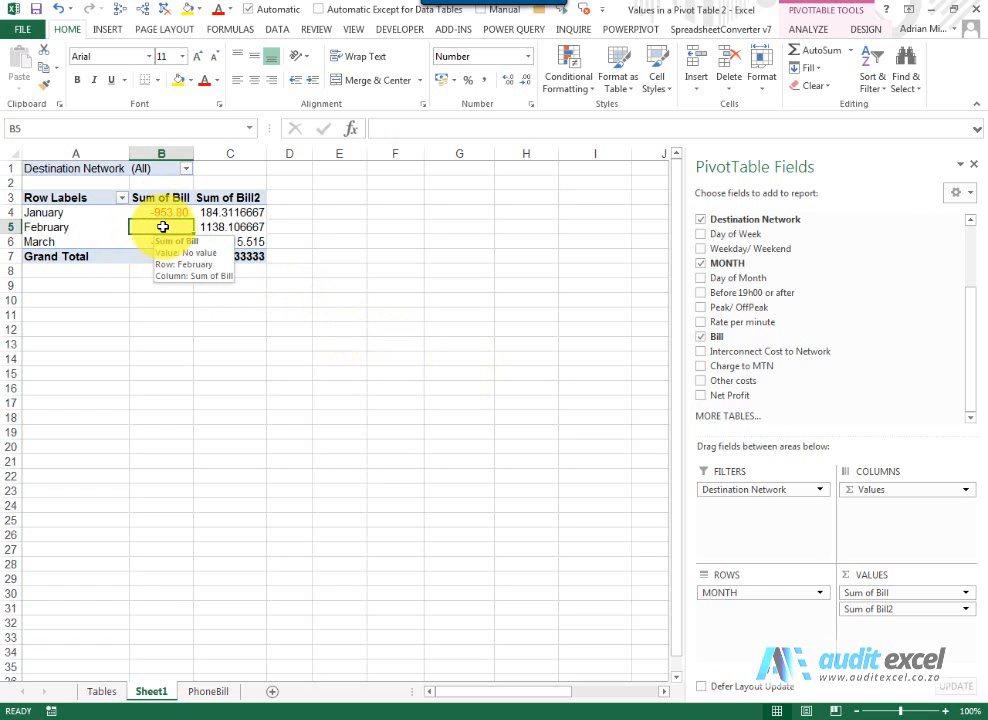
- Show Sum of Bill as % Difference From, base field MONTH, base item (previous)
right_click(161, 226)
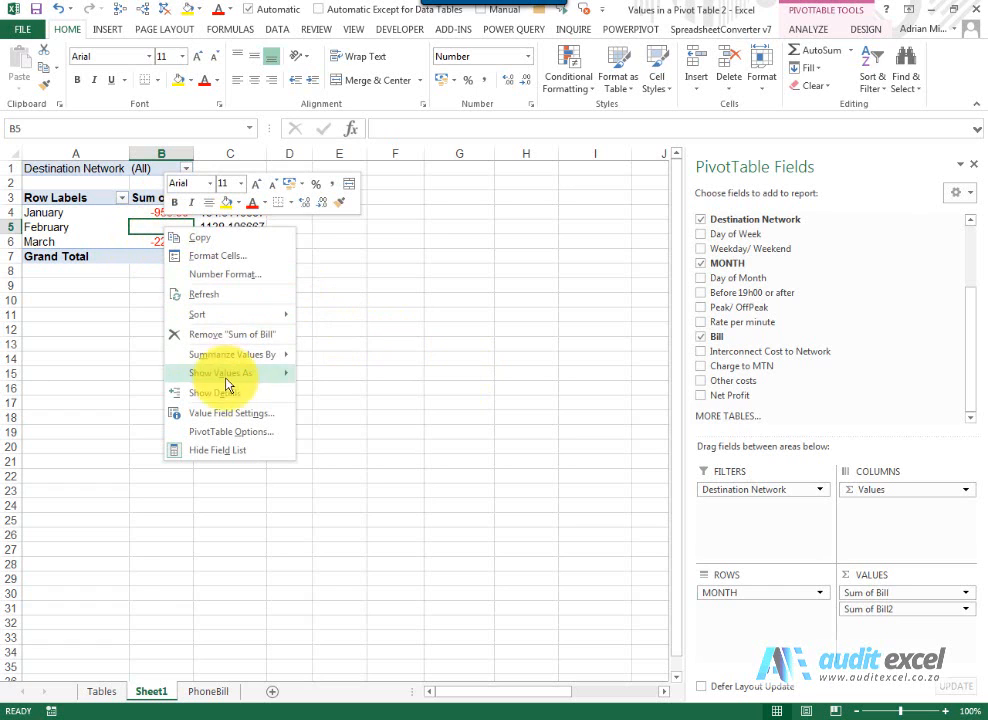
click(230, 412)
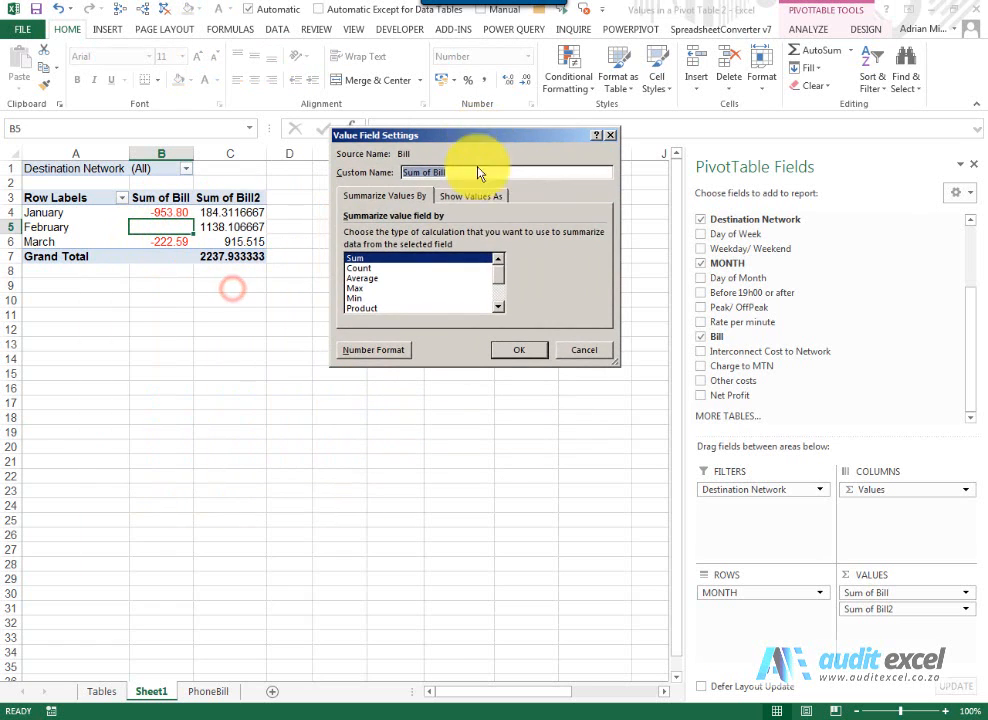
click(470, 195)
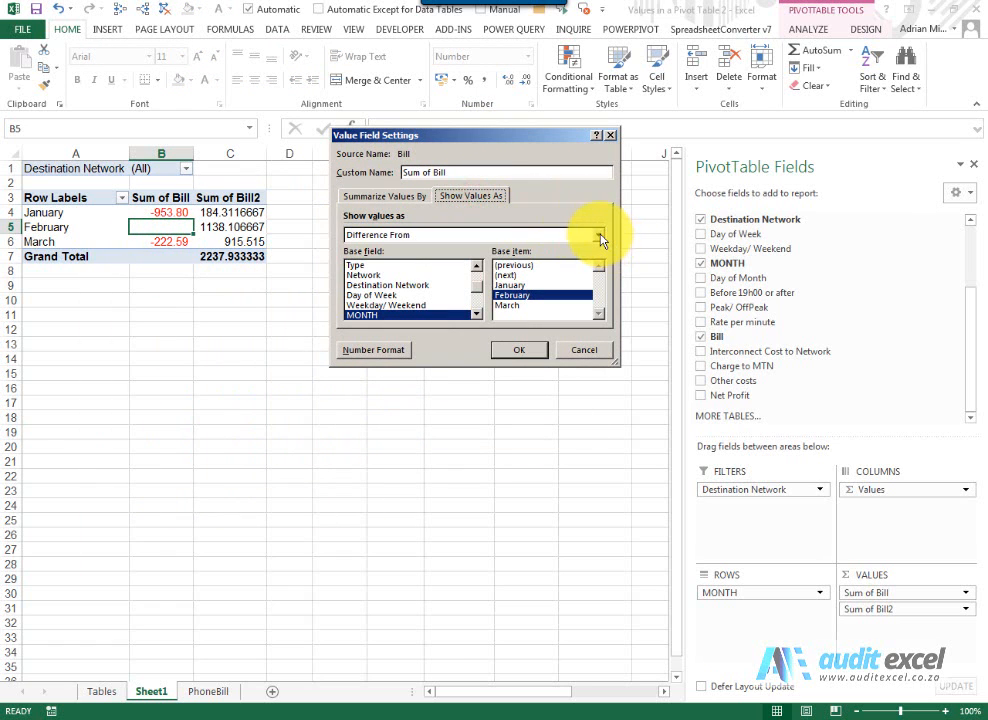
click(598, 234)
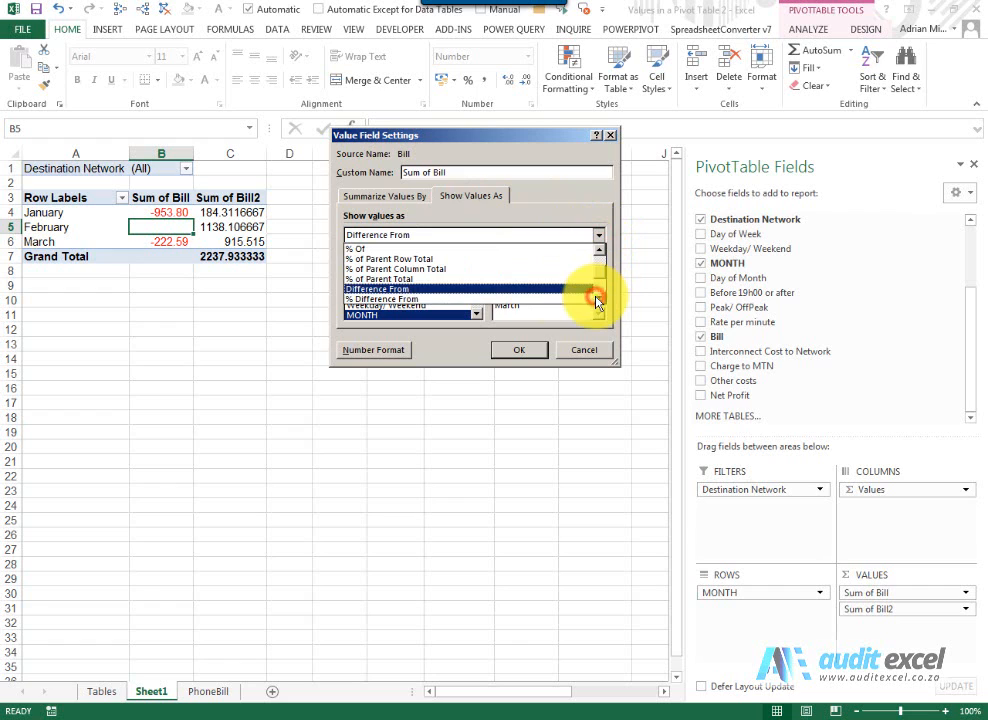
click(380, 298)
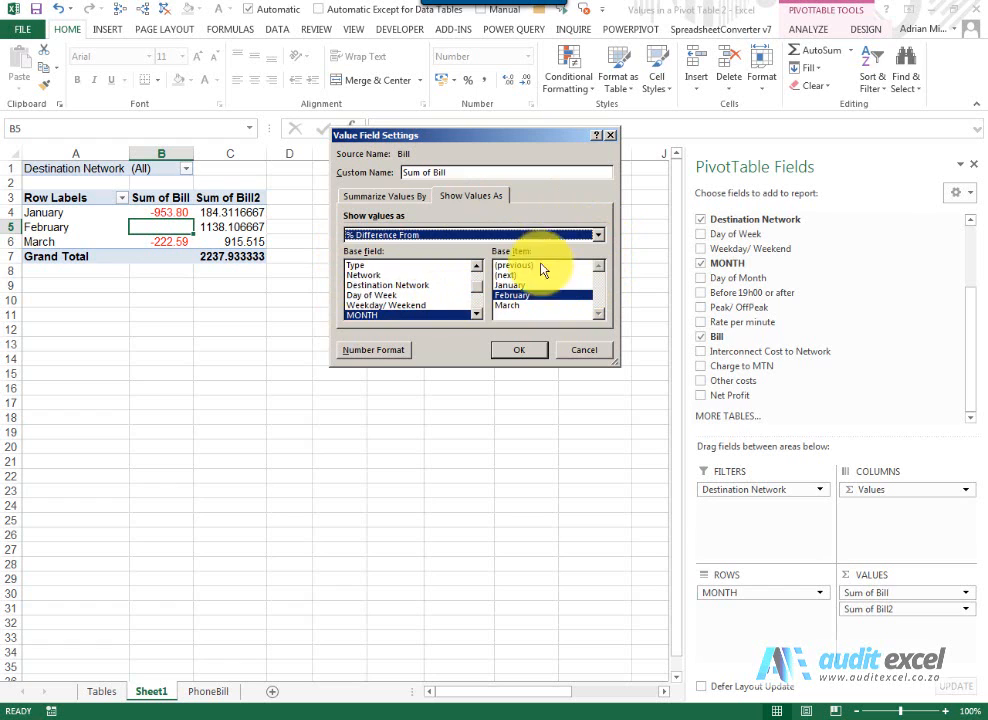
click(515, 264)
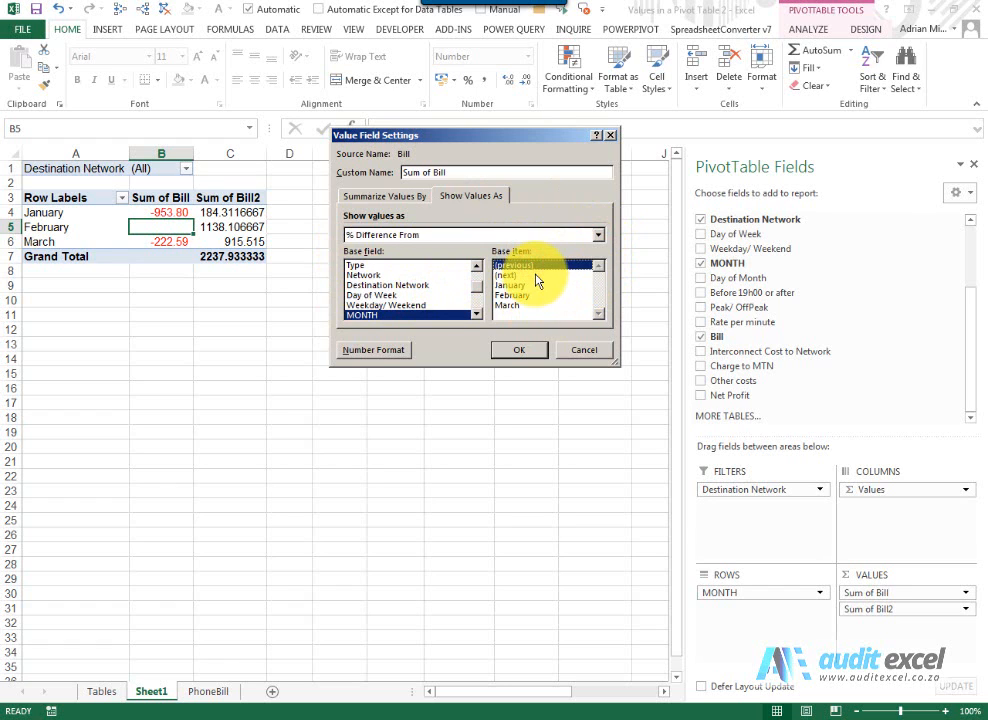
click(518, 349)
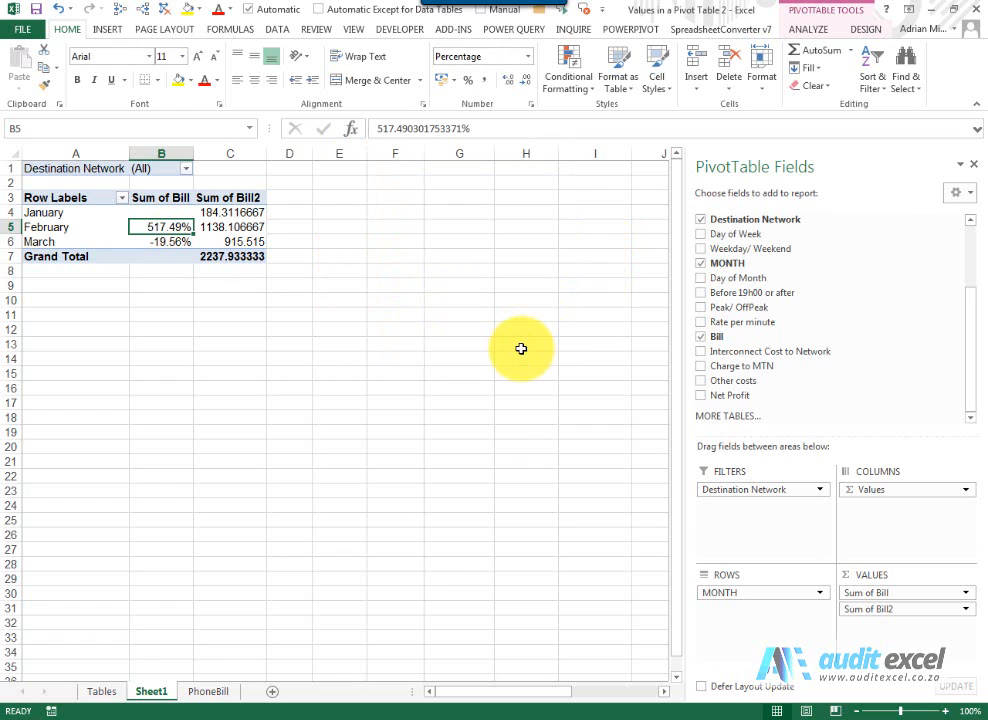
mouse_move(266, 272)
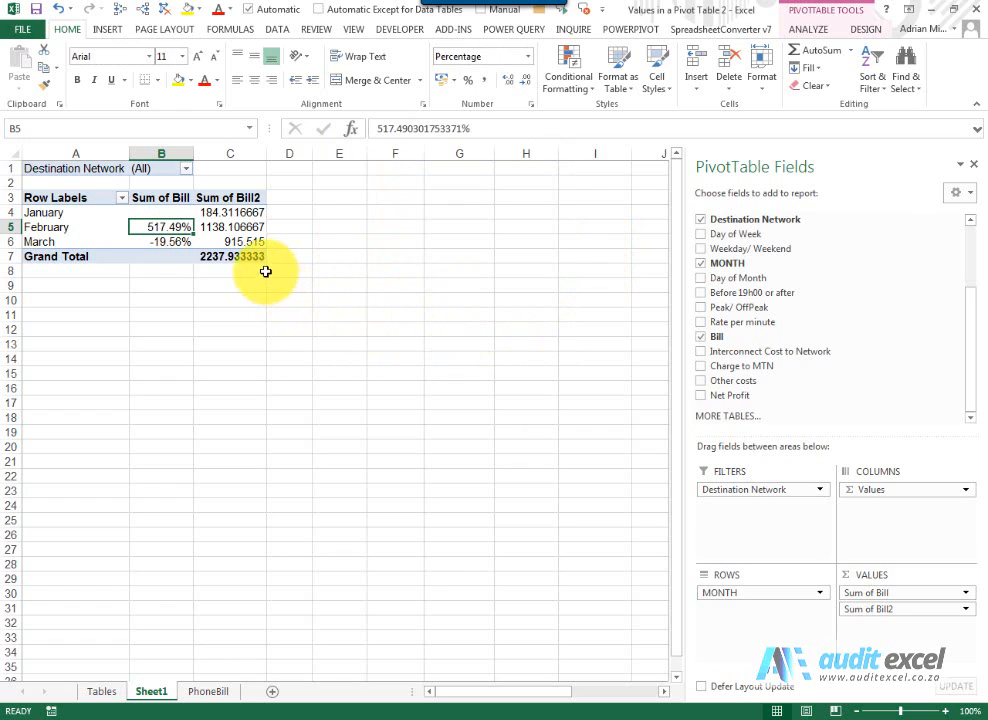
mouse_move(150, 227)
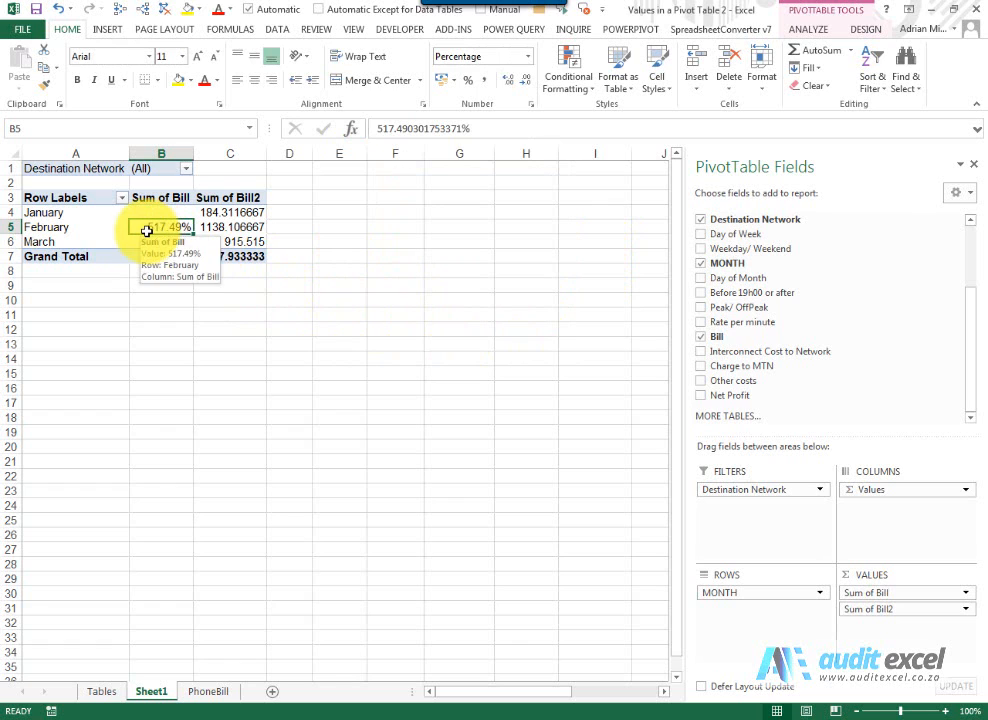